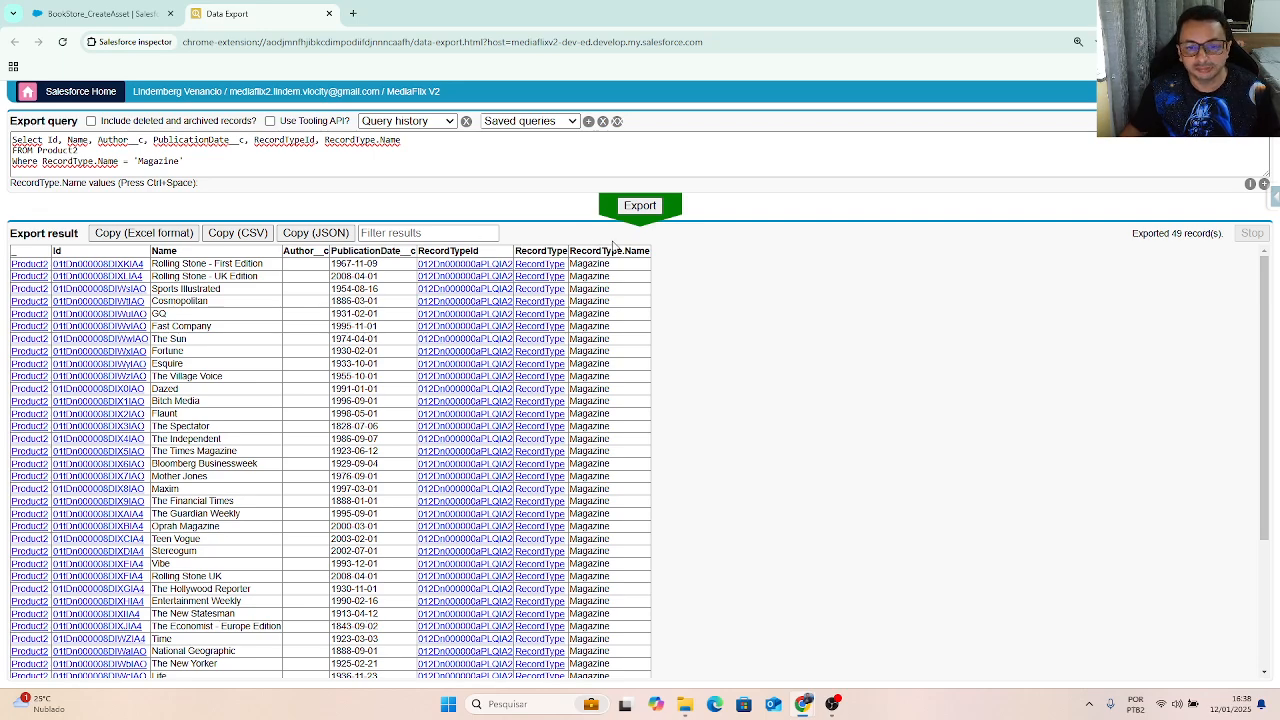
# - Change the SOQL record type filter from Magazine to Book and export the Product2 records
pyautogui.doubleClick(158, 160)
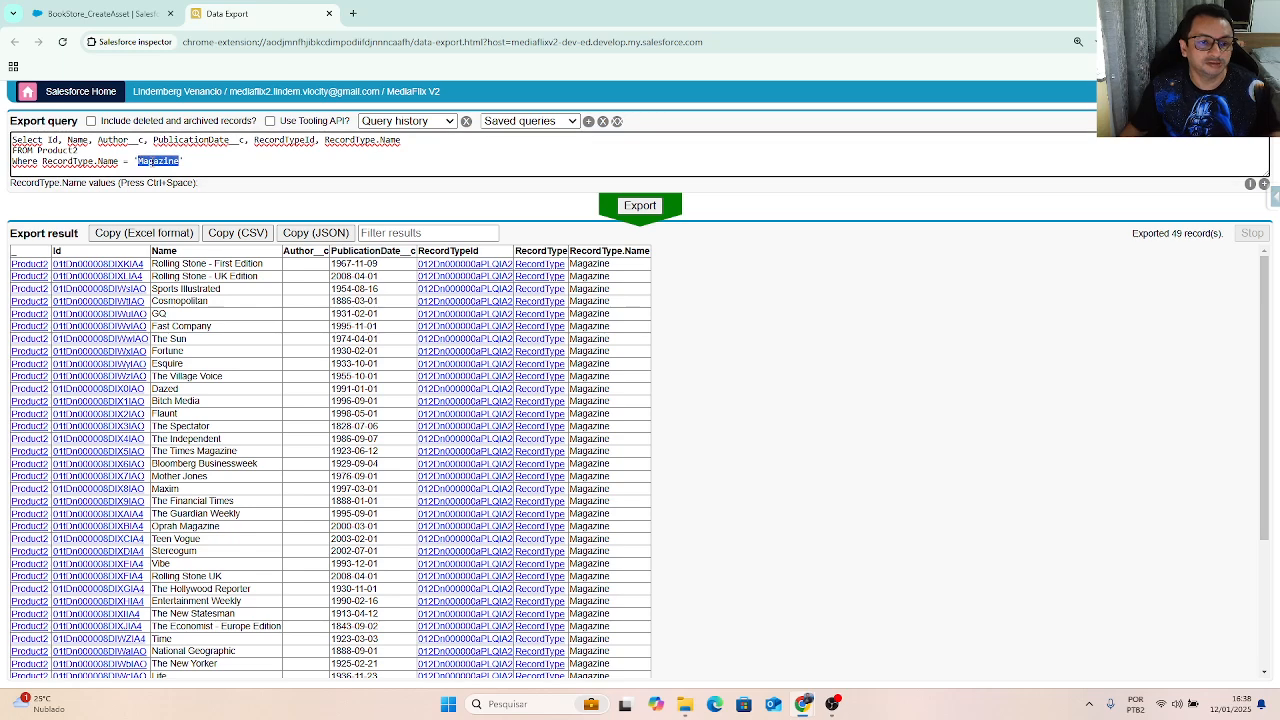
pyautogui.write('Book')
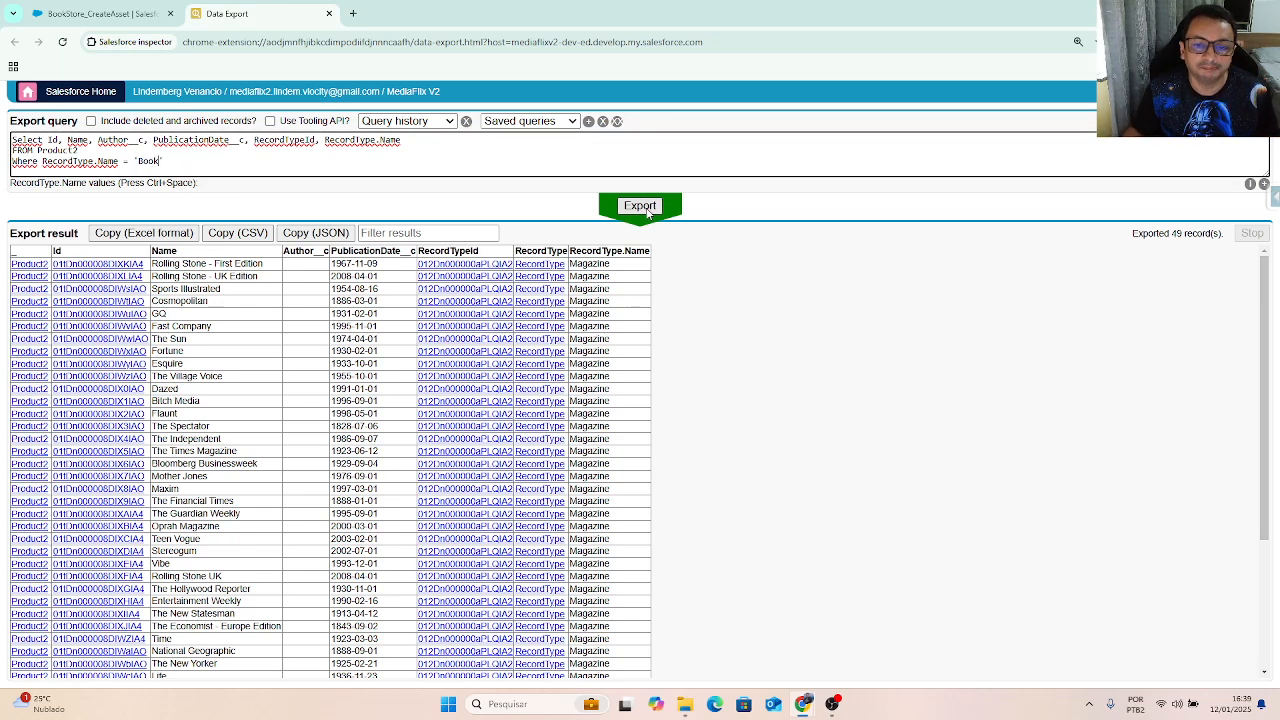
pyautogui.click(640, 204)
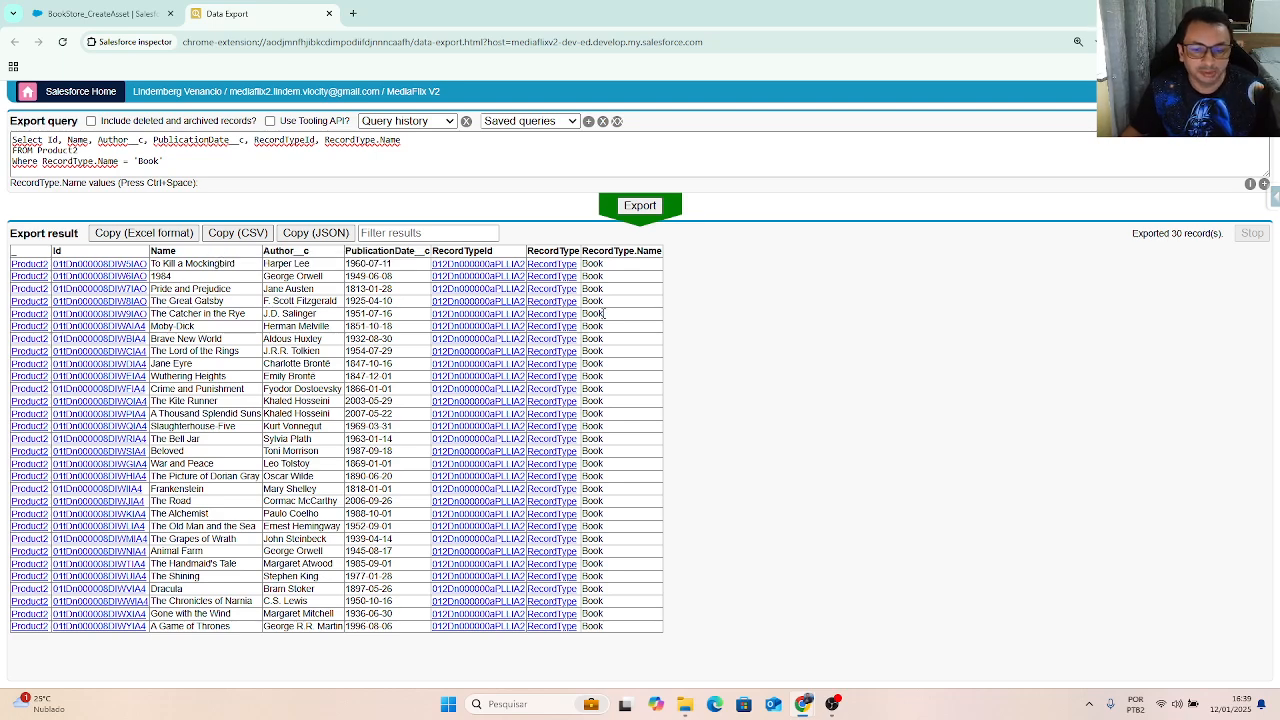
pyautogui.moveTo(640, 270)
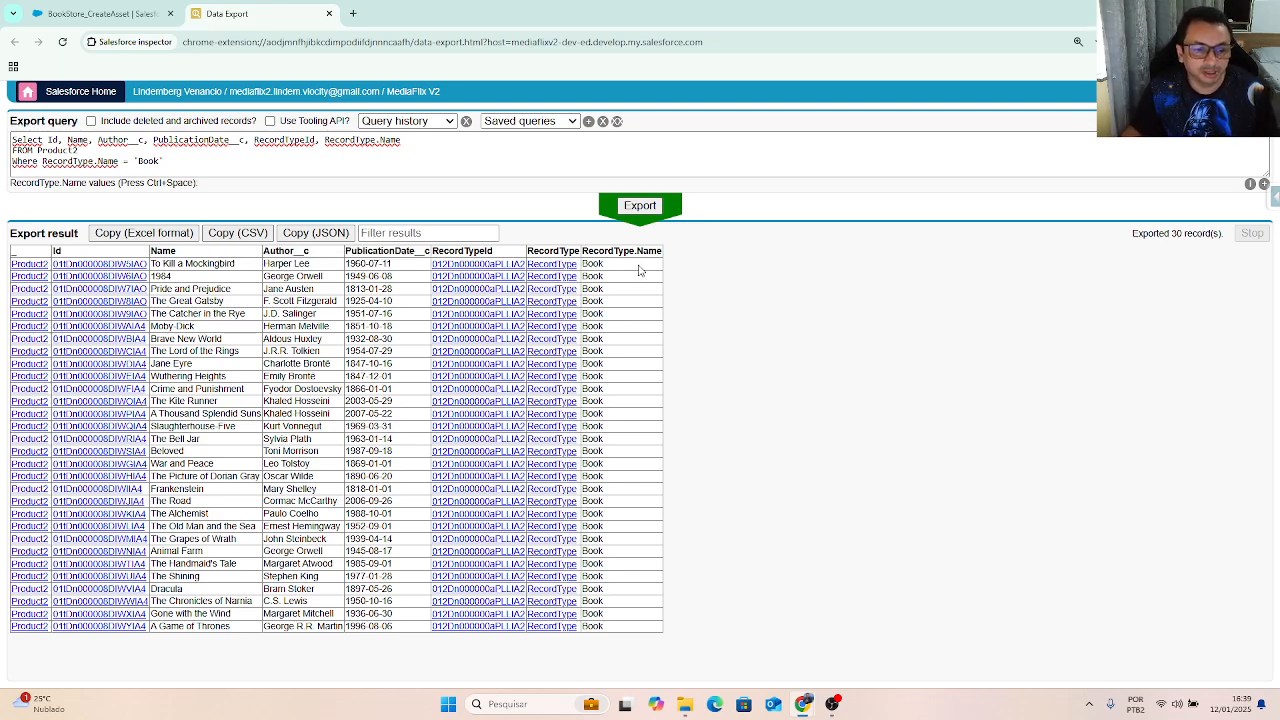
pyautogui.click(96, 16)
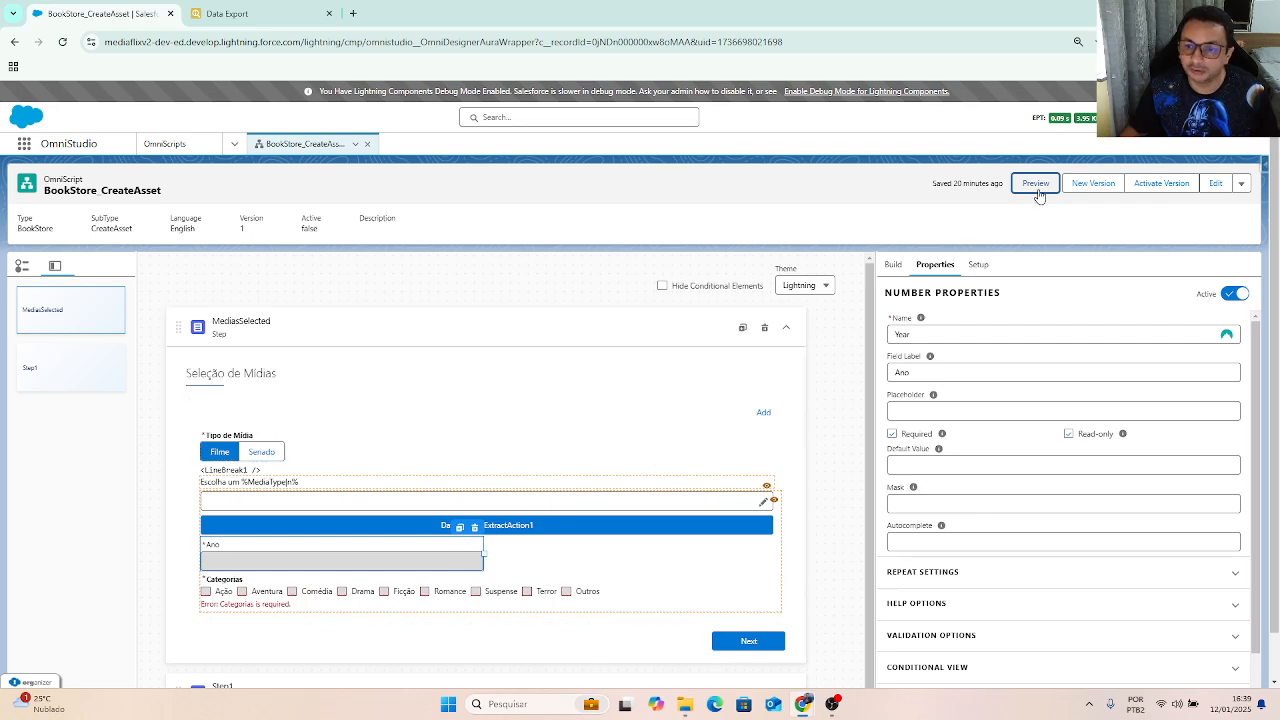
pyautogui.moveTo(1020, 198)
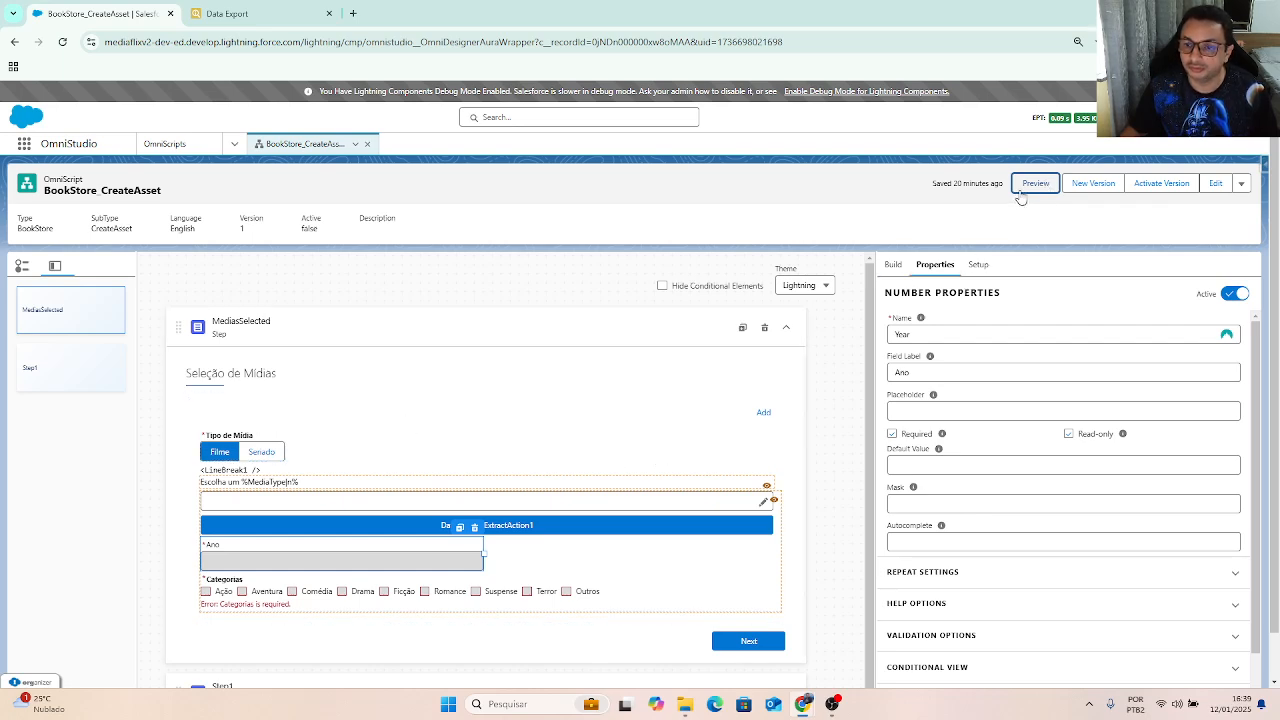
pyautogui.moveTo(1130, 200)
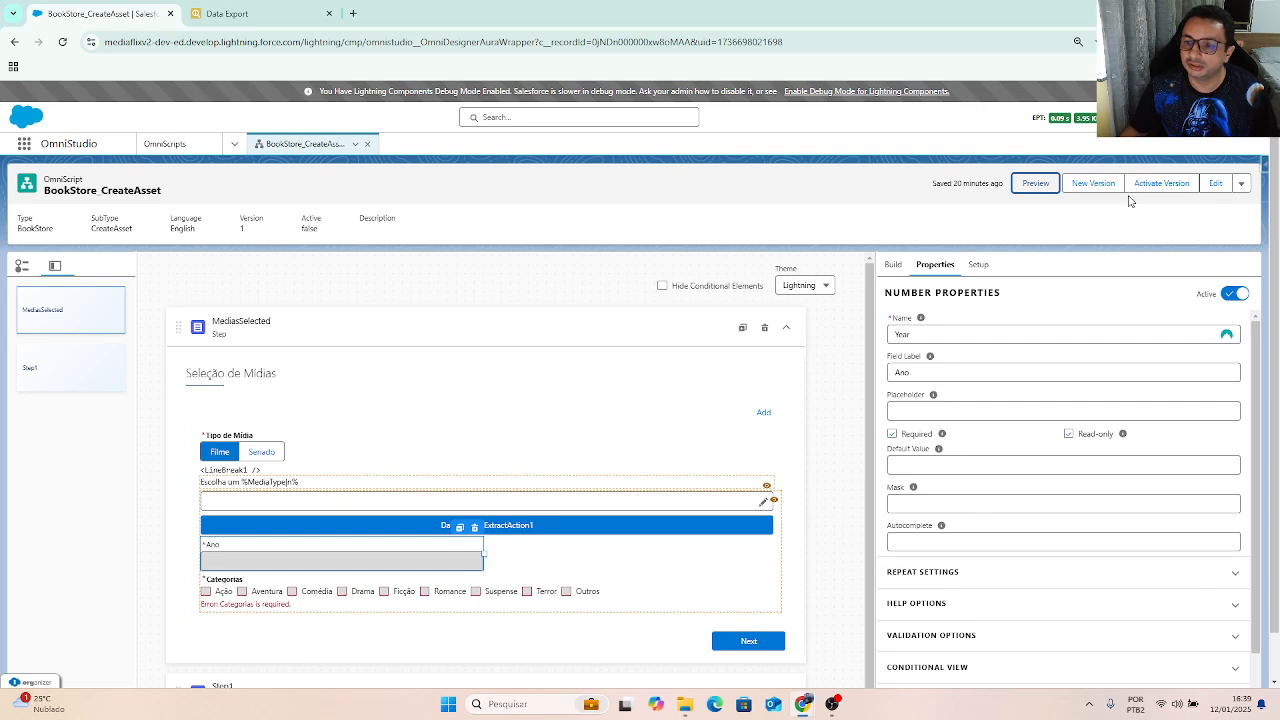
# - Launch the BookStore CreateAsset preview and focus the first block's film typeahead
pyautogui.click(1036, 184)
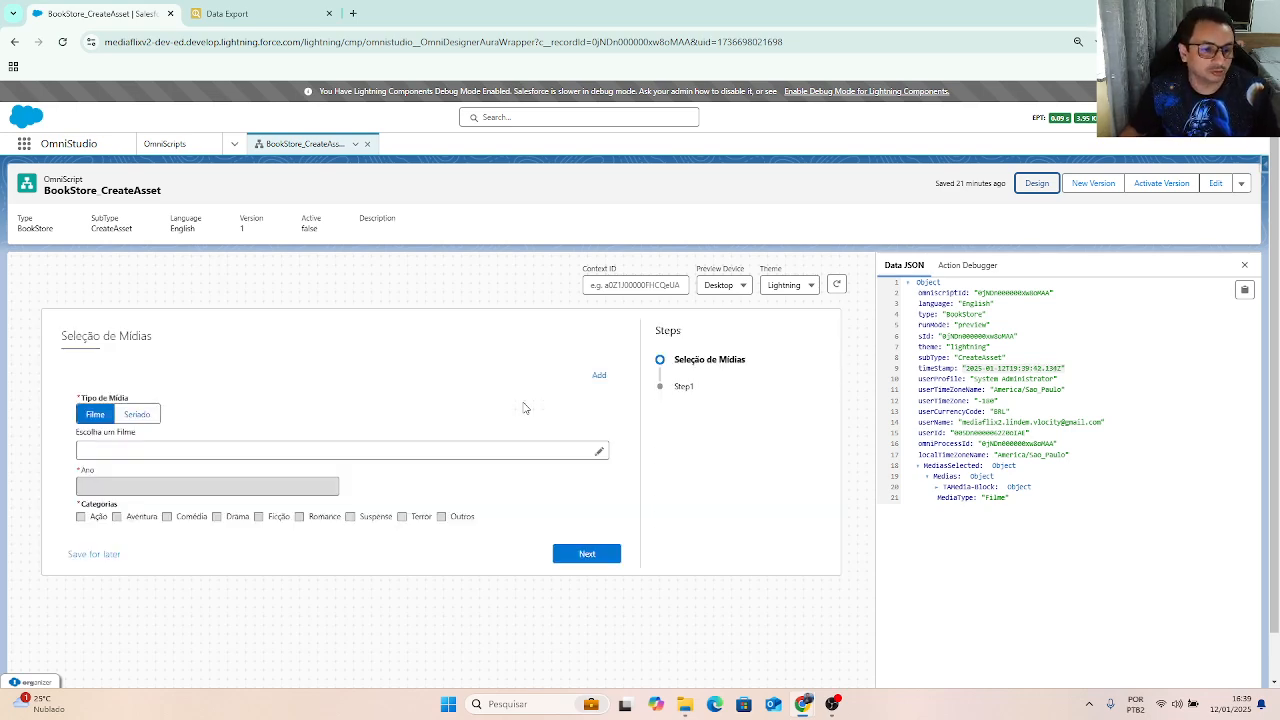
pyautogui.moveTo(318, 322)
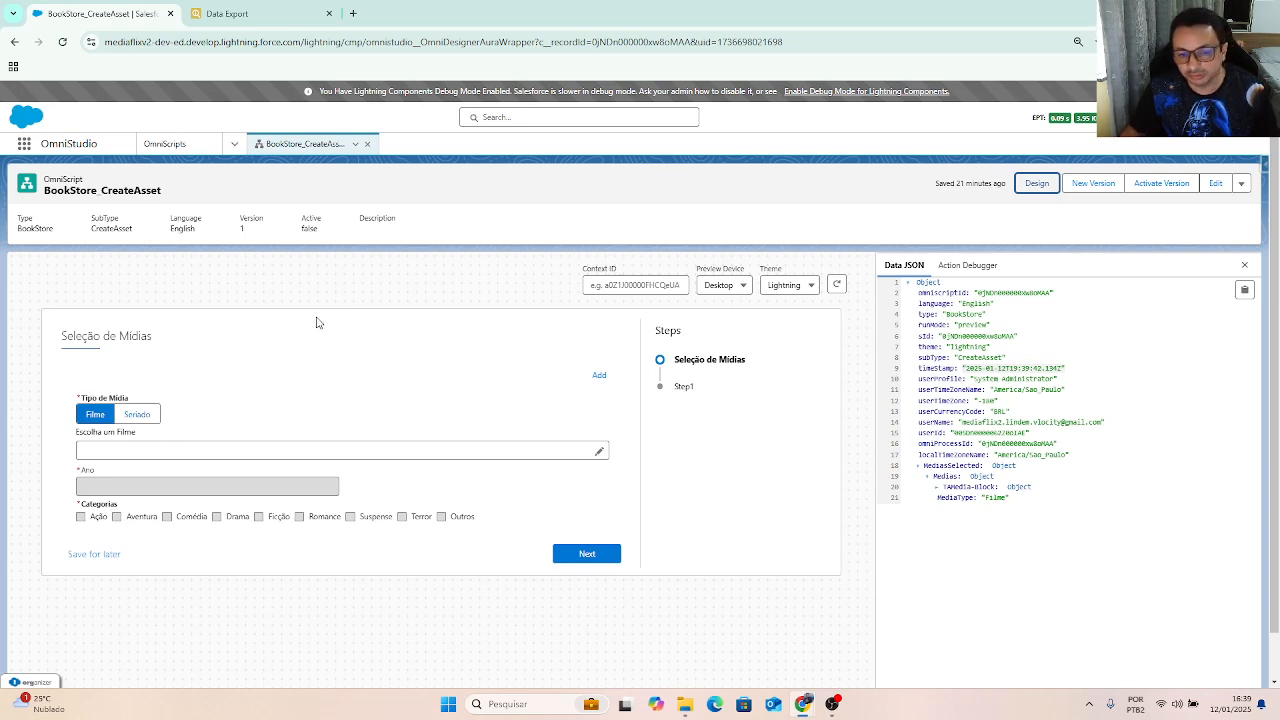
pyautogui.moveTo(352, 324)
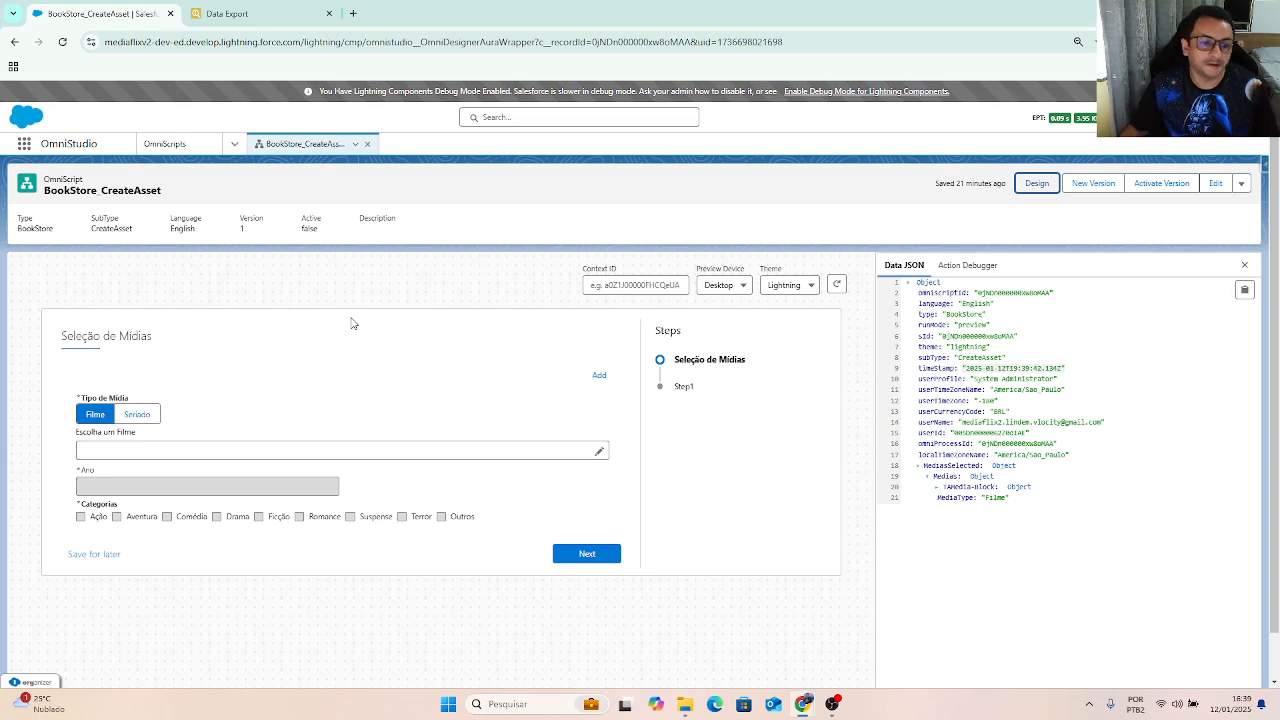
pyautogui.moveTo(270, 374)
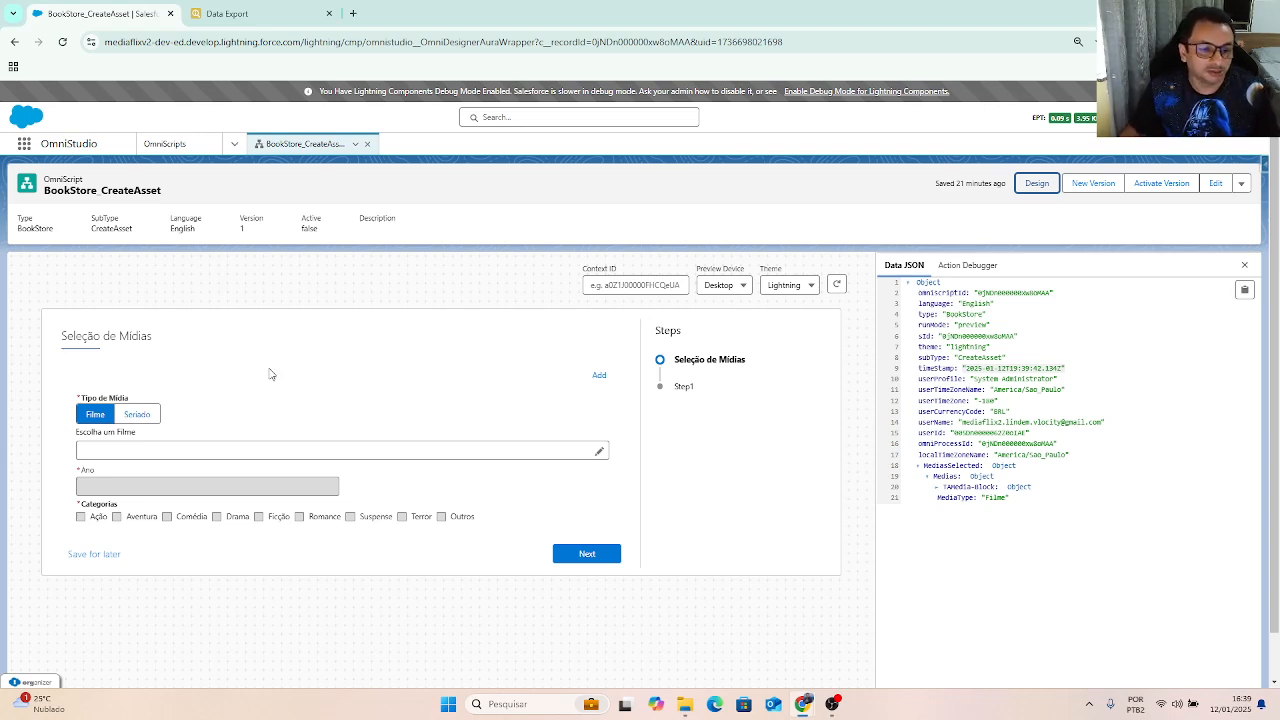
pyautogui.moveTo(200, 320)
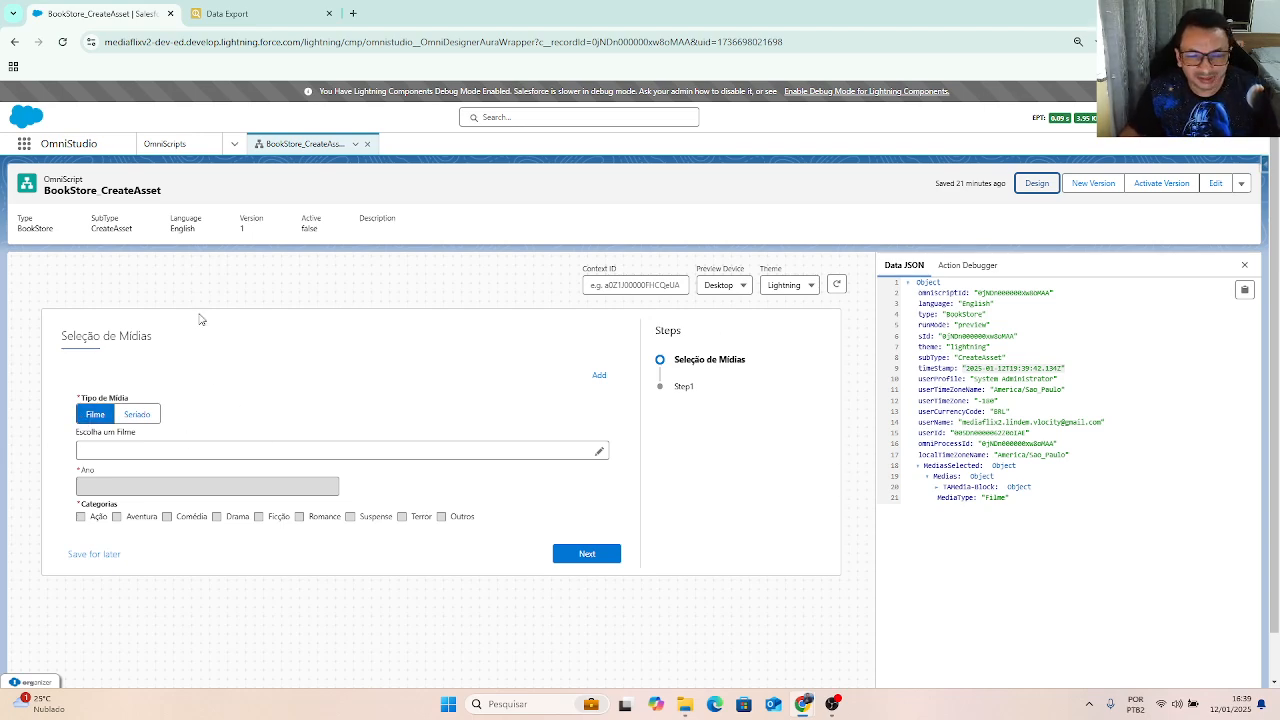
pyautogui.moveTo(264, 248)
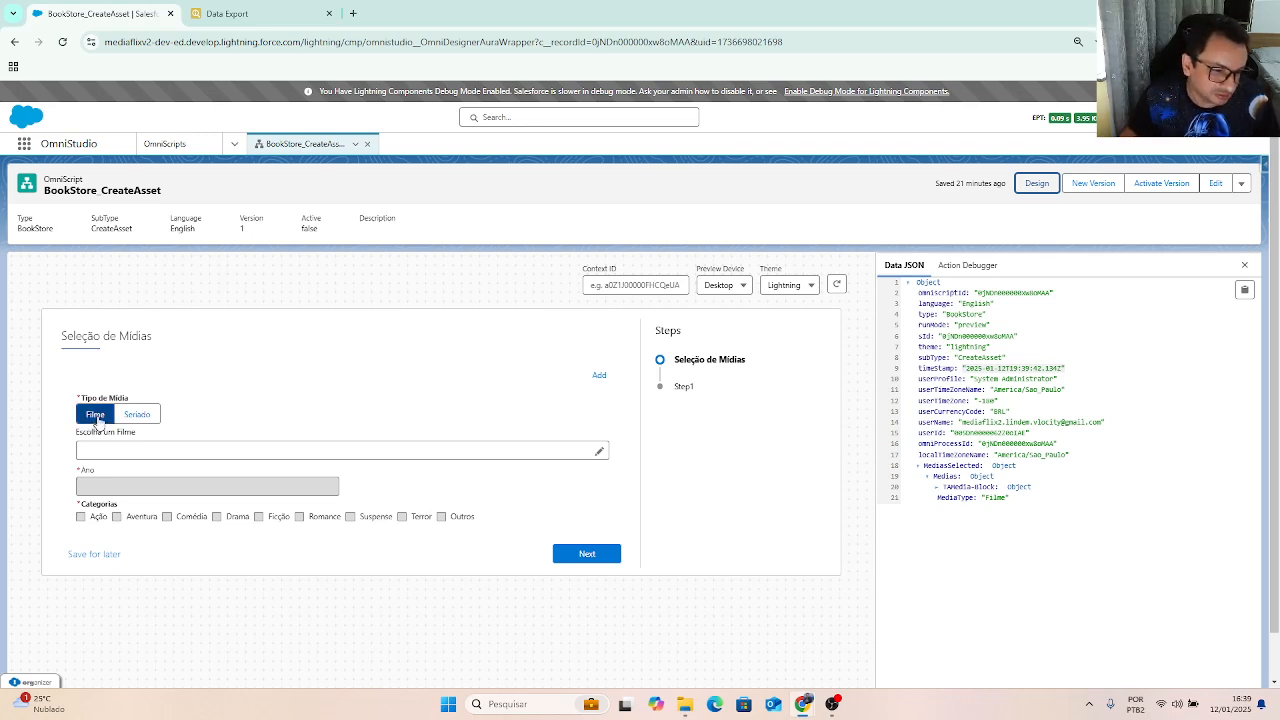
pyautogui.moveTo(144, 428)
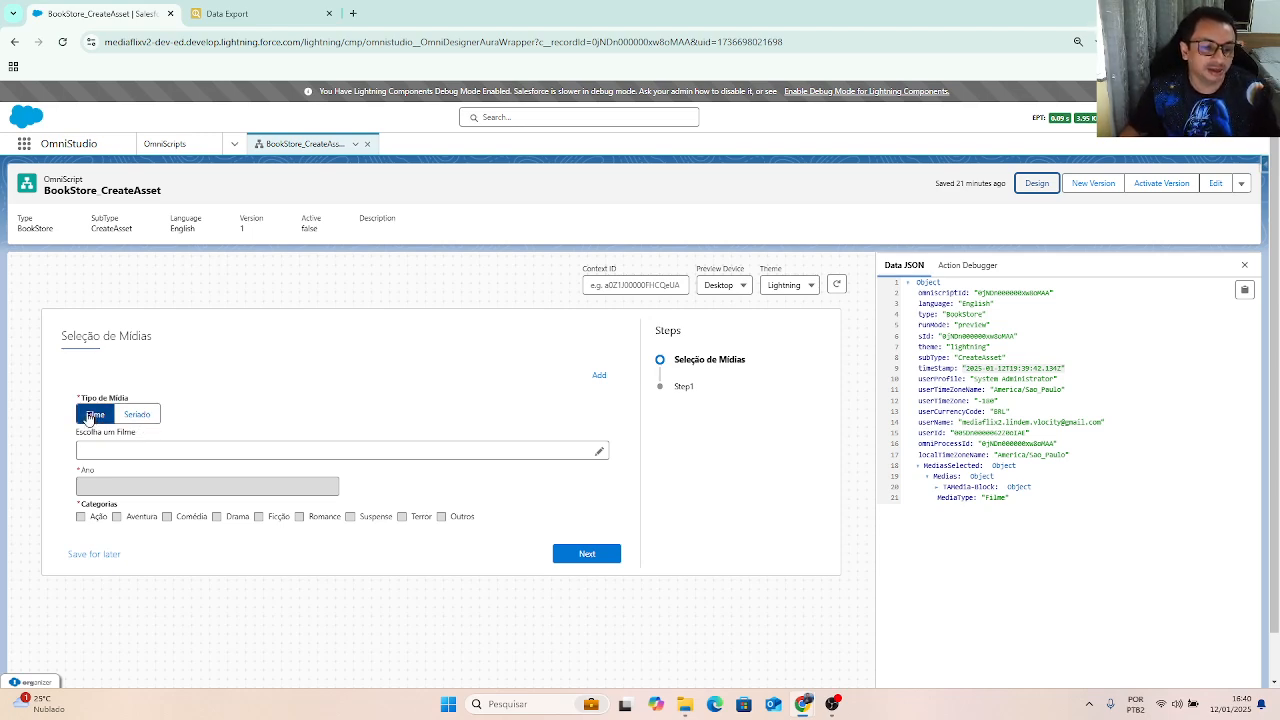
pyautogui.click(340, 450)
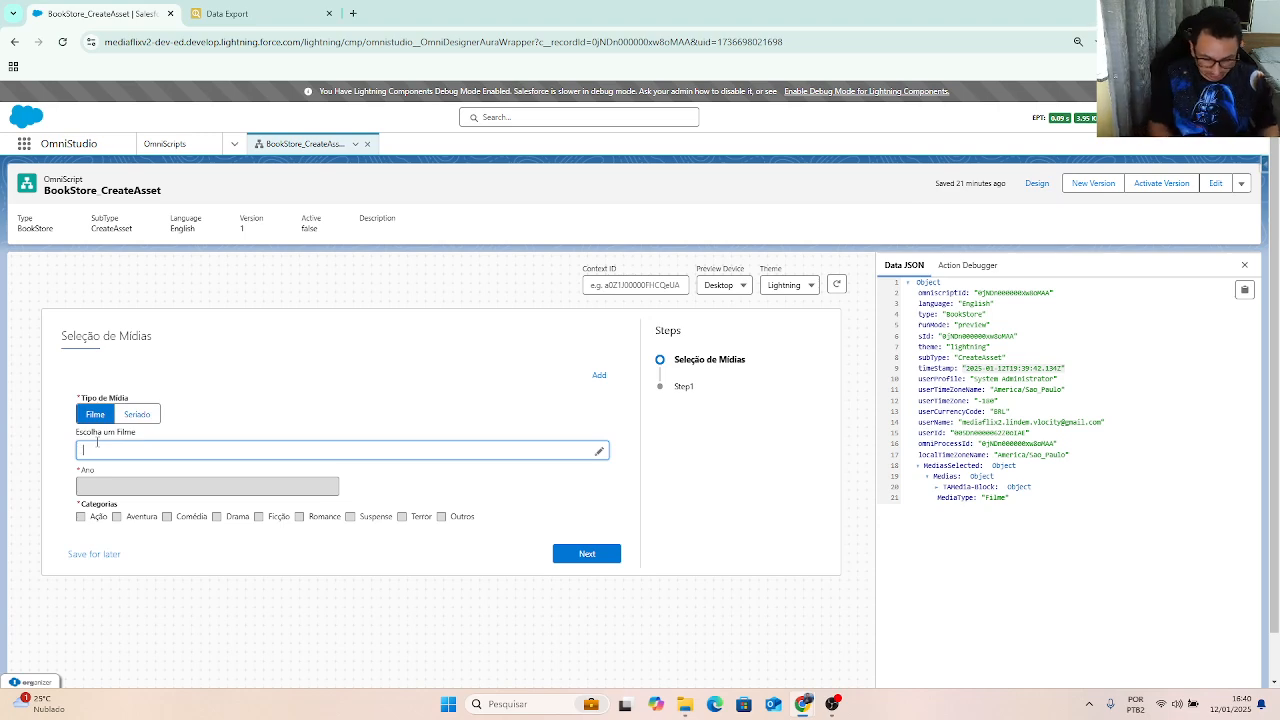
# - Pick Indiana Jones Raiders of the Lost Ark in block one and Harry Potter and the Philosopher's Stone in block two
pyautogui.write('In')
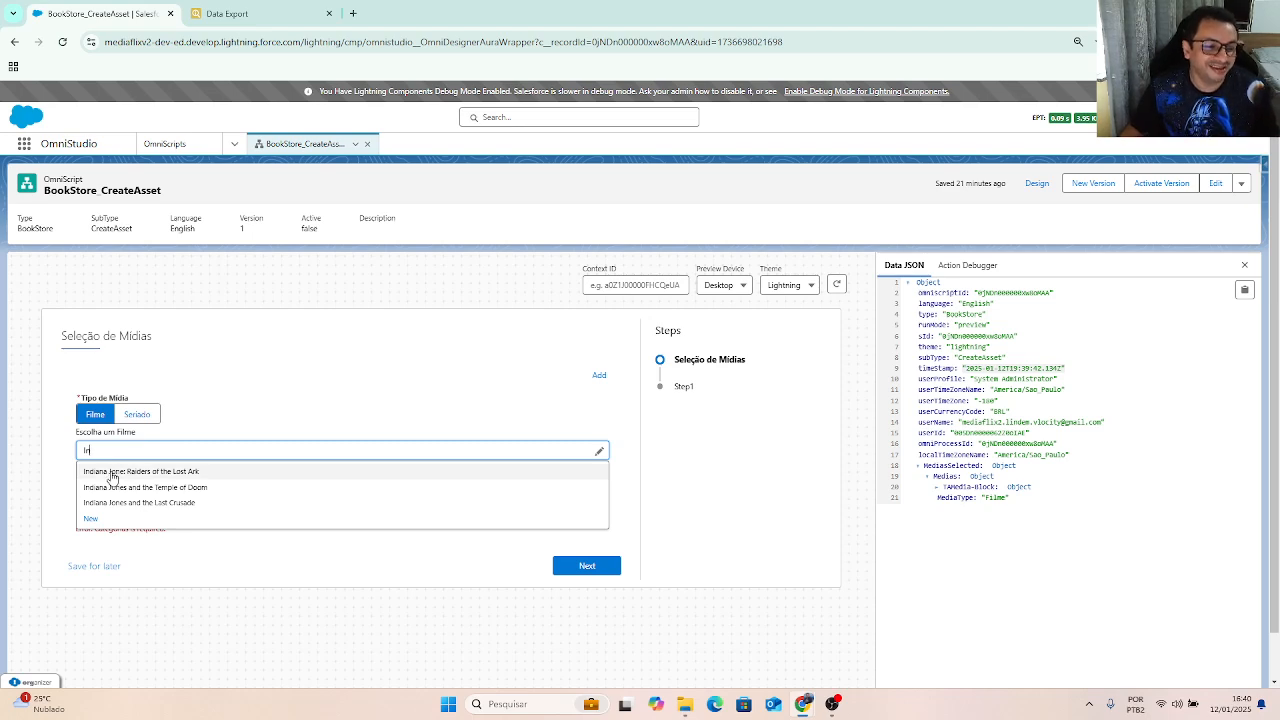
pyautogui.click(140, 472)
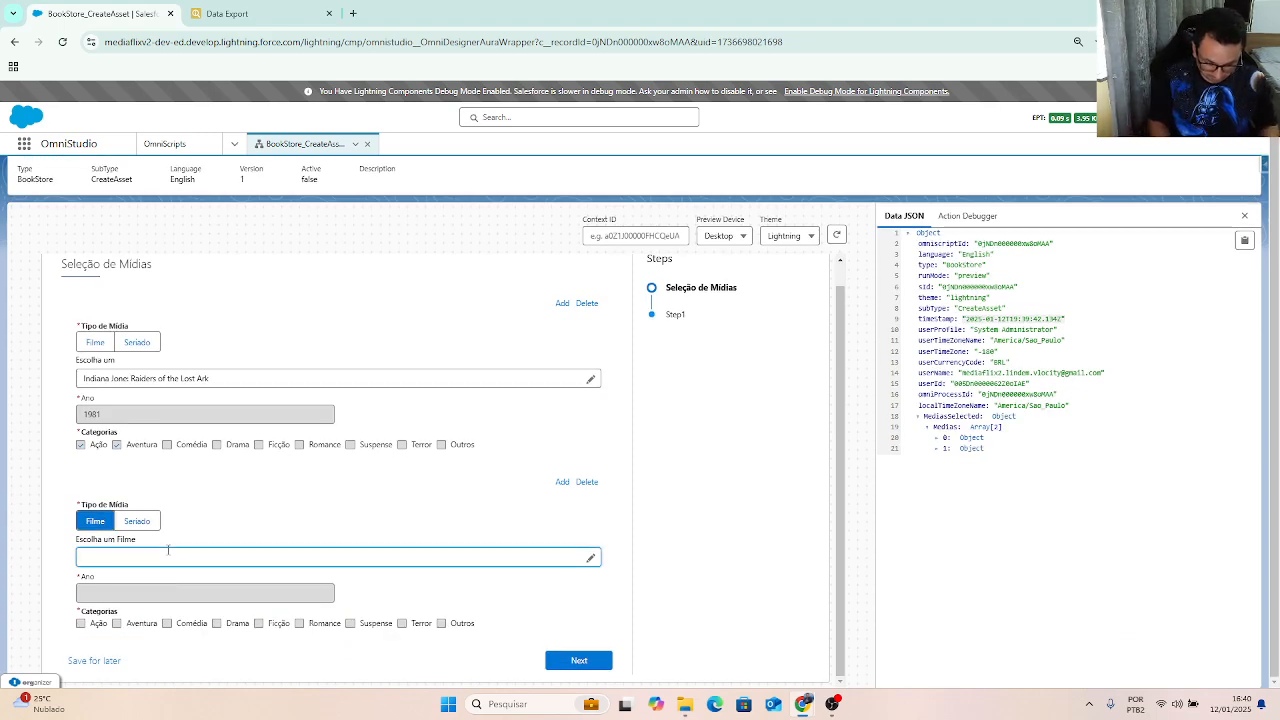
pyautogui.write('ha')
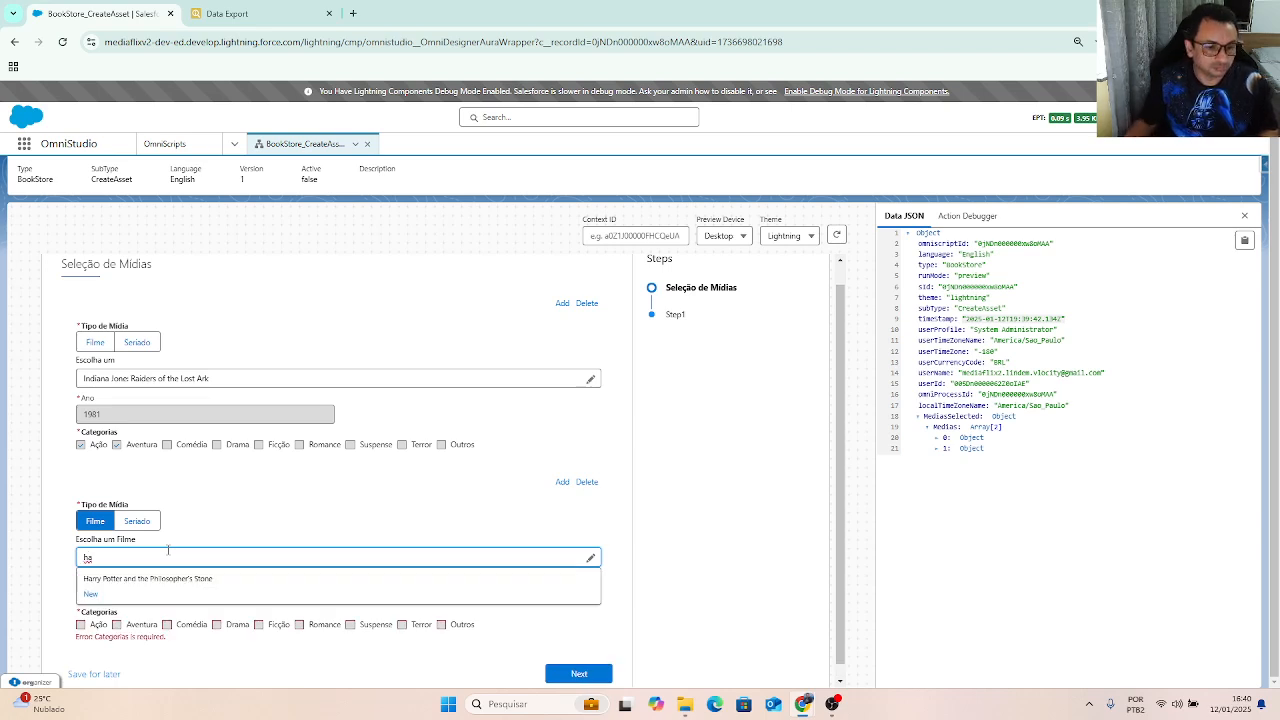
pyautogui.click(130, 580)
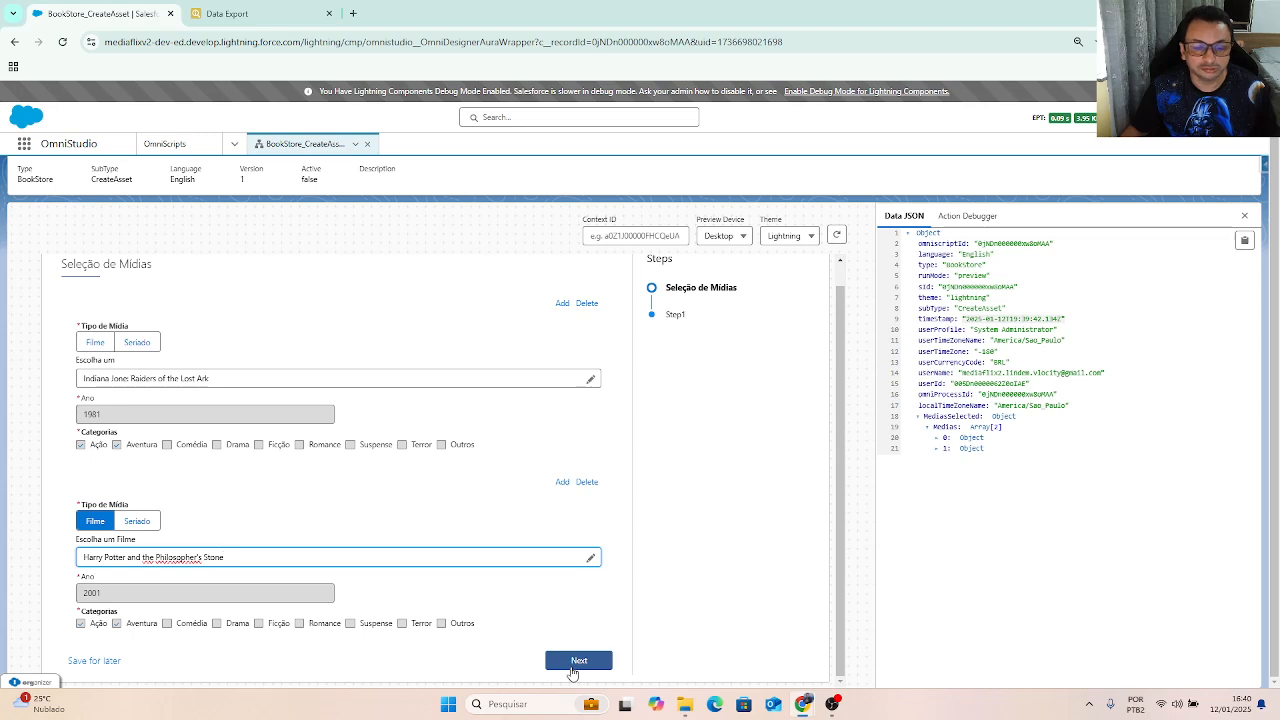
pyautogui.scroll(-3)
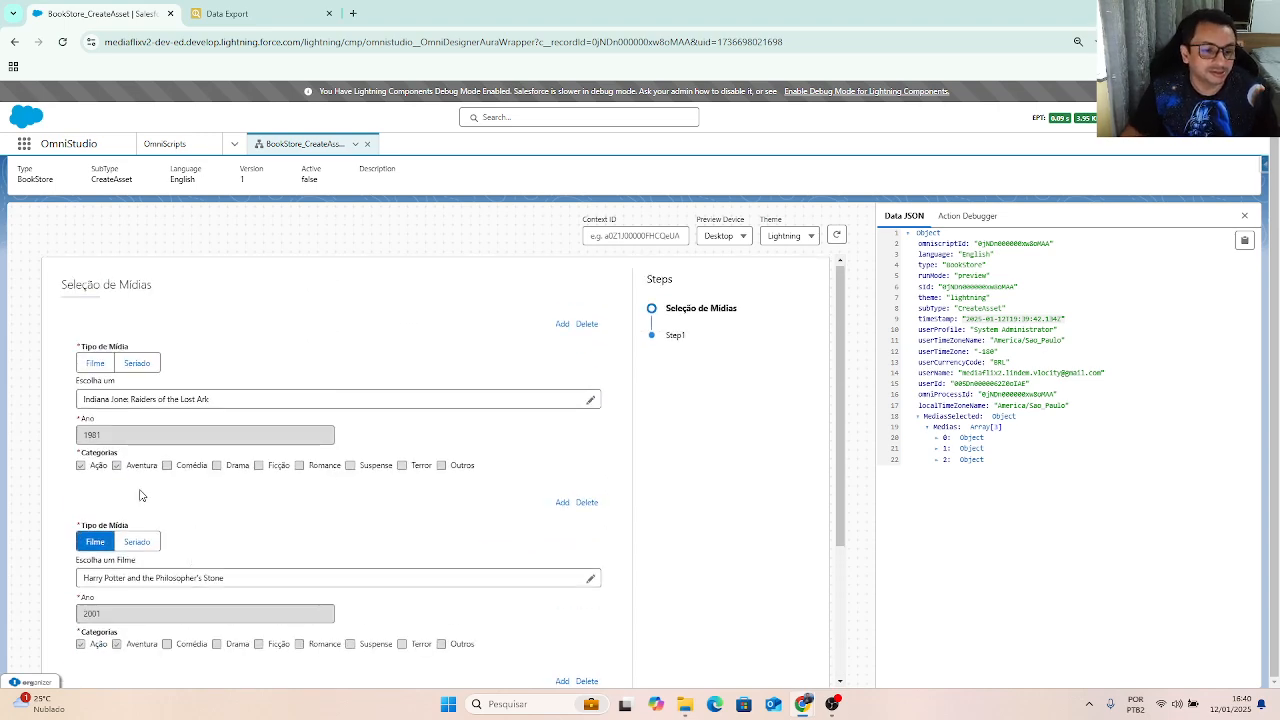
pyautogui.scroll(-3)
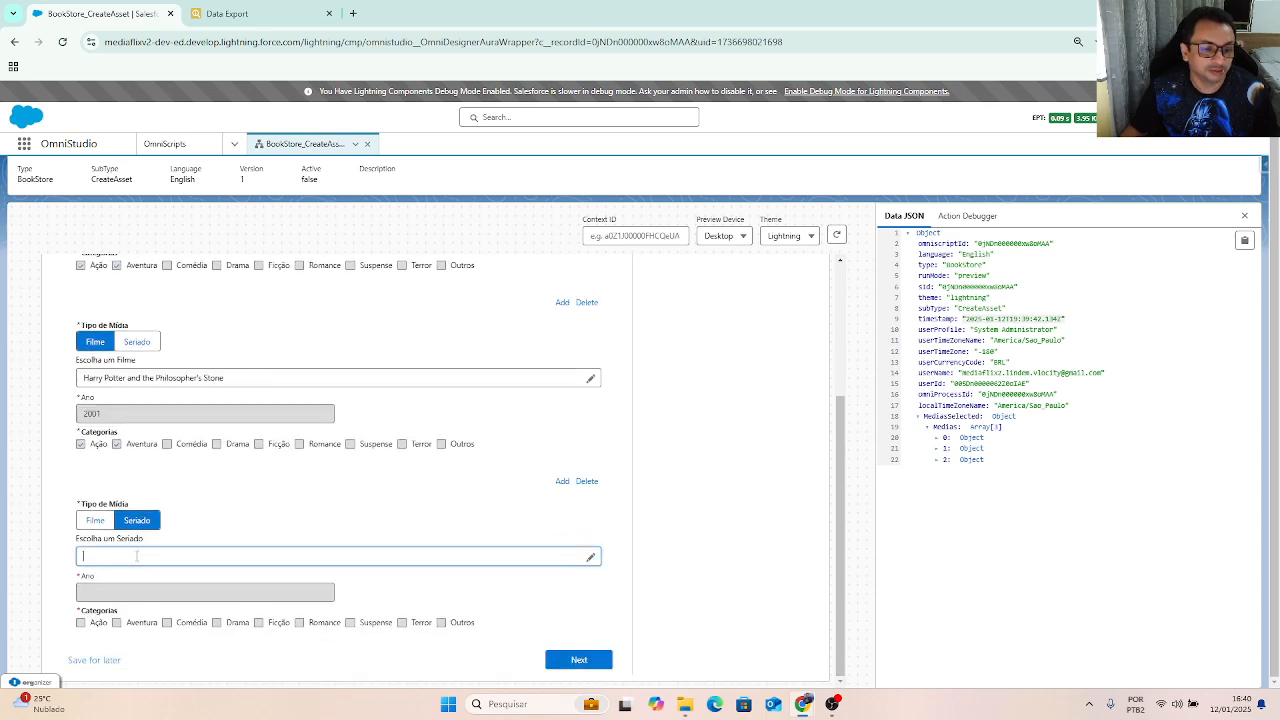
# - Search 'Mari' for The Mandalorian in the third block, then add a new empty media block
pyautogui.write('Mari')
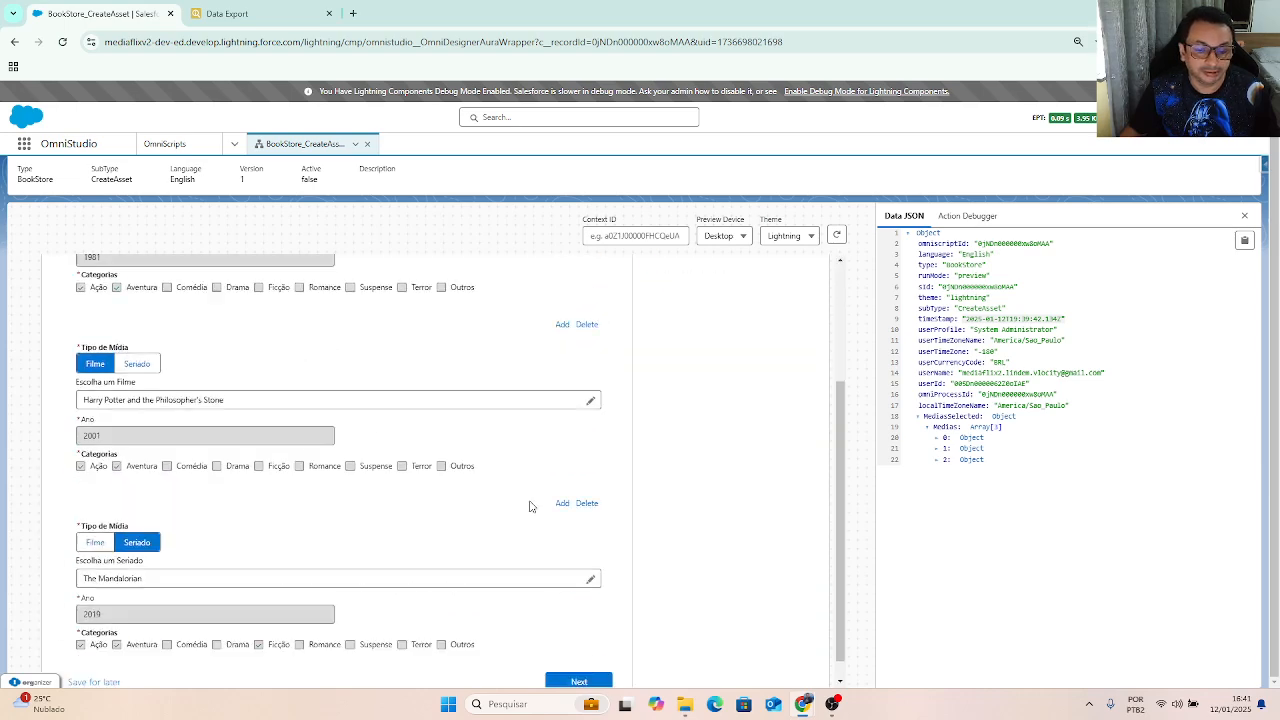
pyautogui.scroll(-3)
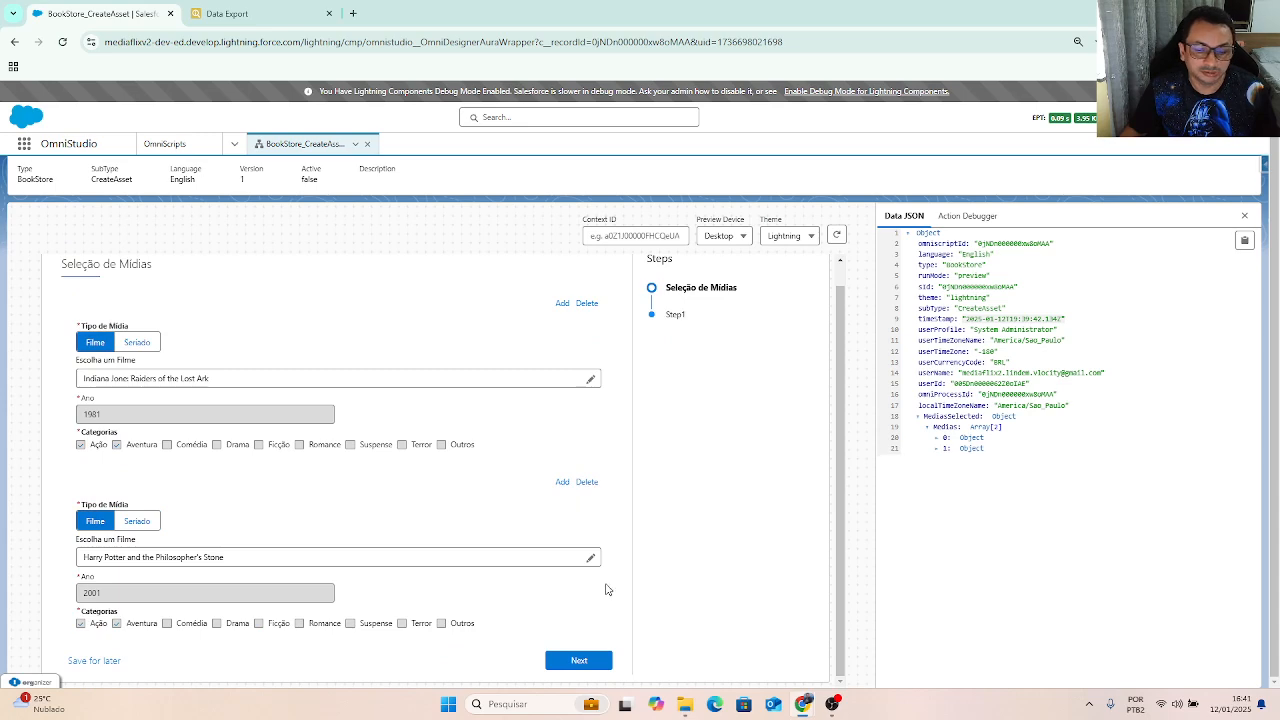
pyautogui.click(562, 482)
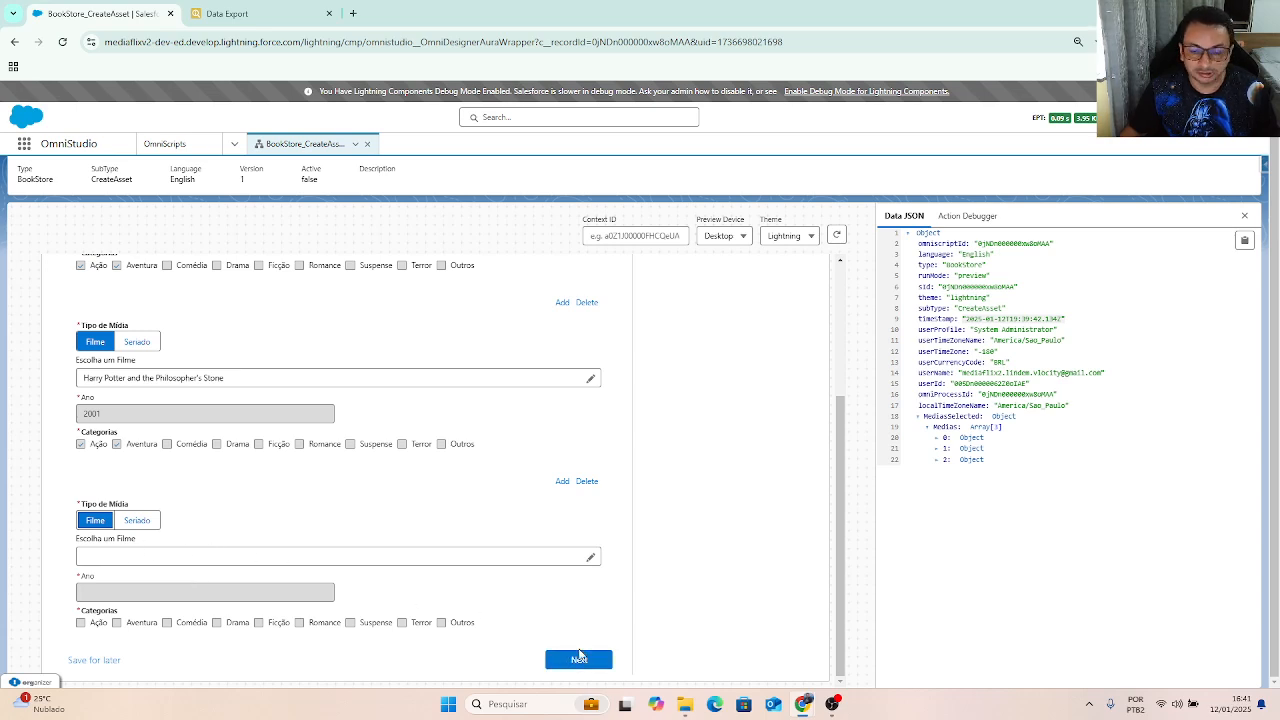
# - Trigger the required-field validation with Next and set the empty block's media type to Seriado
pyautogui.click(580, 658)
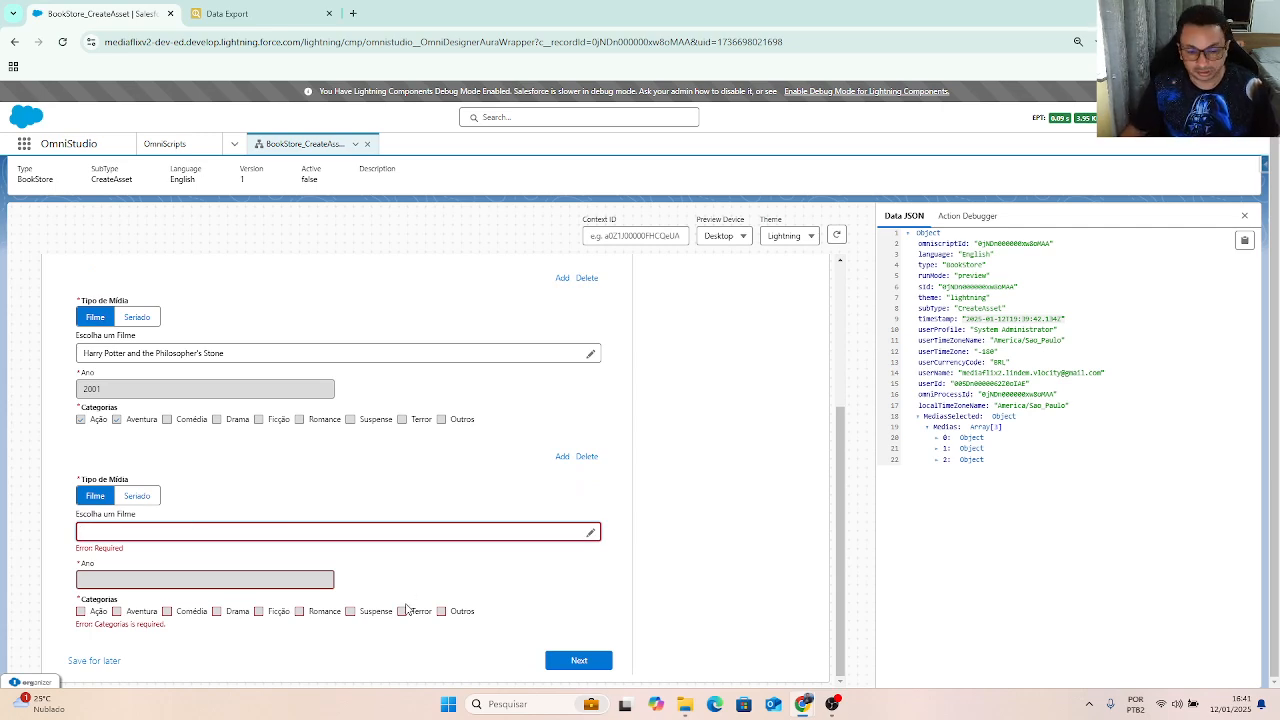
pyautogui.moveTo(130, 556)
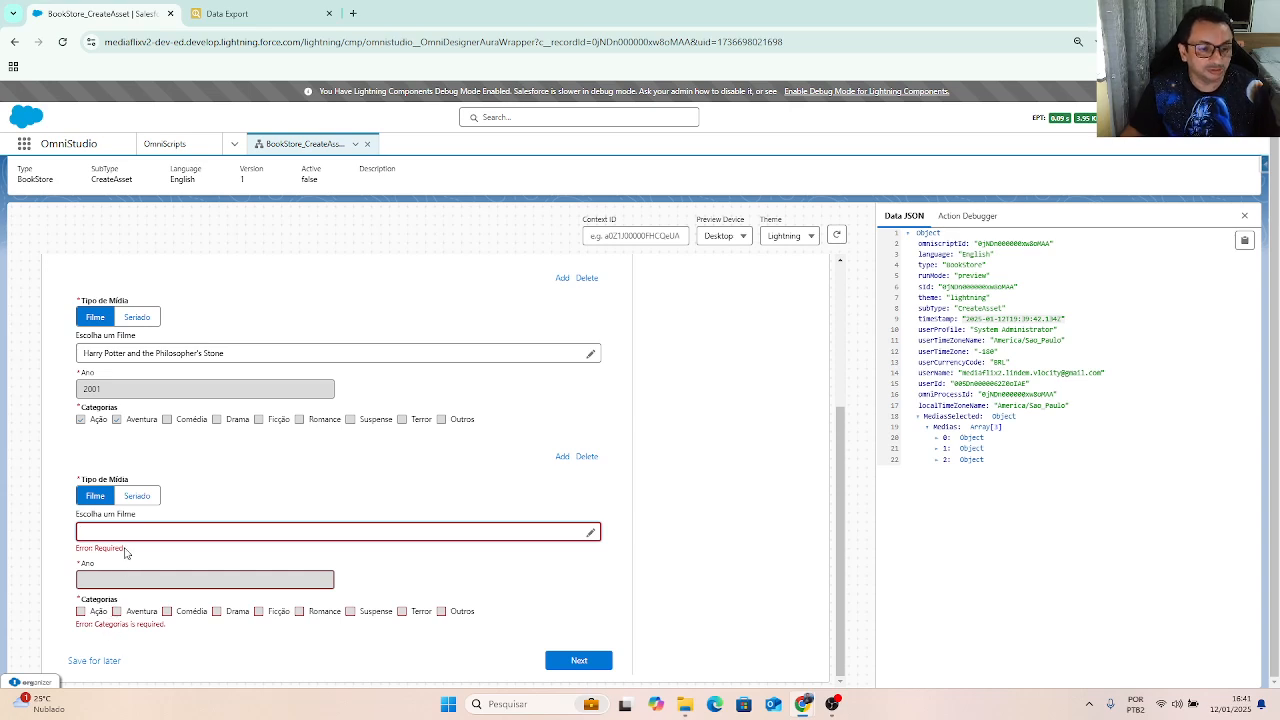
pyautogui.write('Hw')
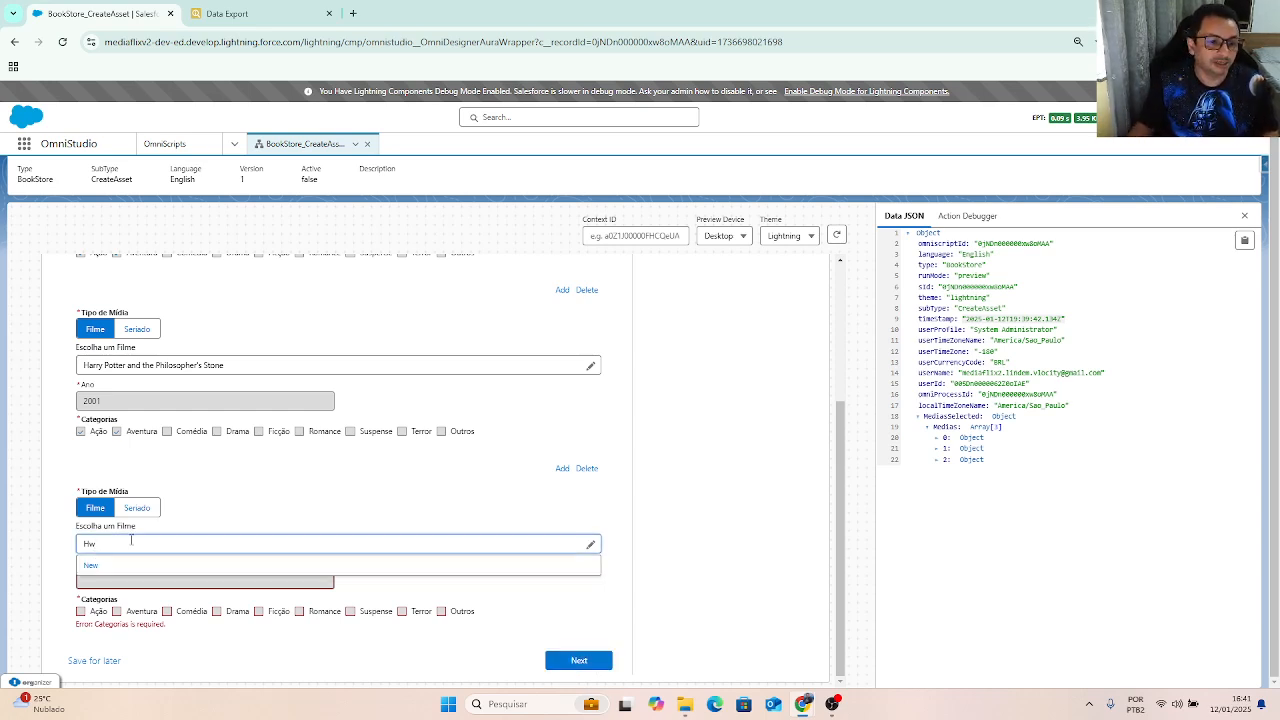
pyautogui.click(136, 508)
pyautogui.write('M')
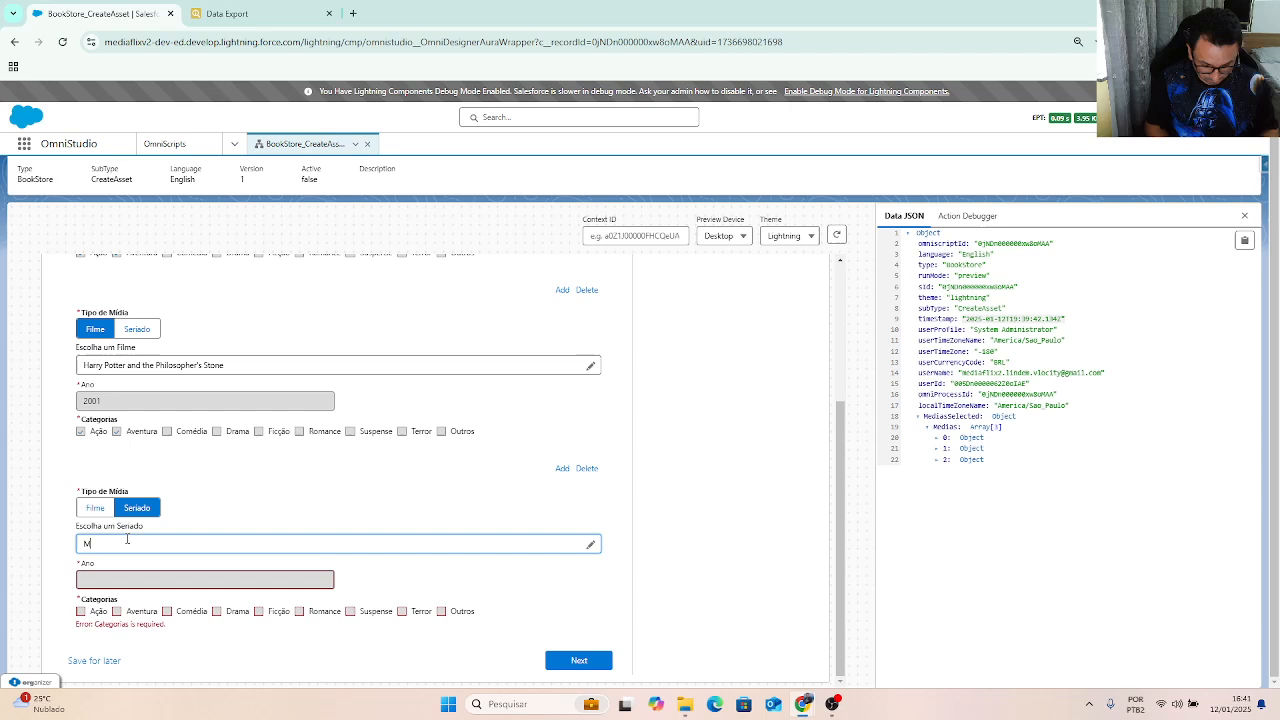
# - Select The Mandalorian as the series and advance the preview to Step1
pyautogui.write('a')
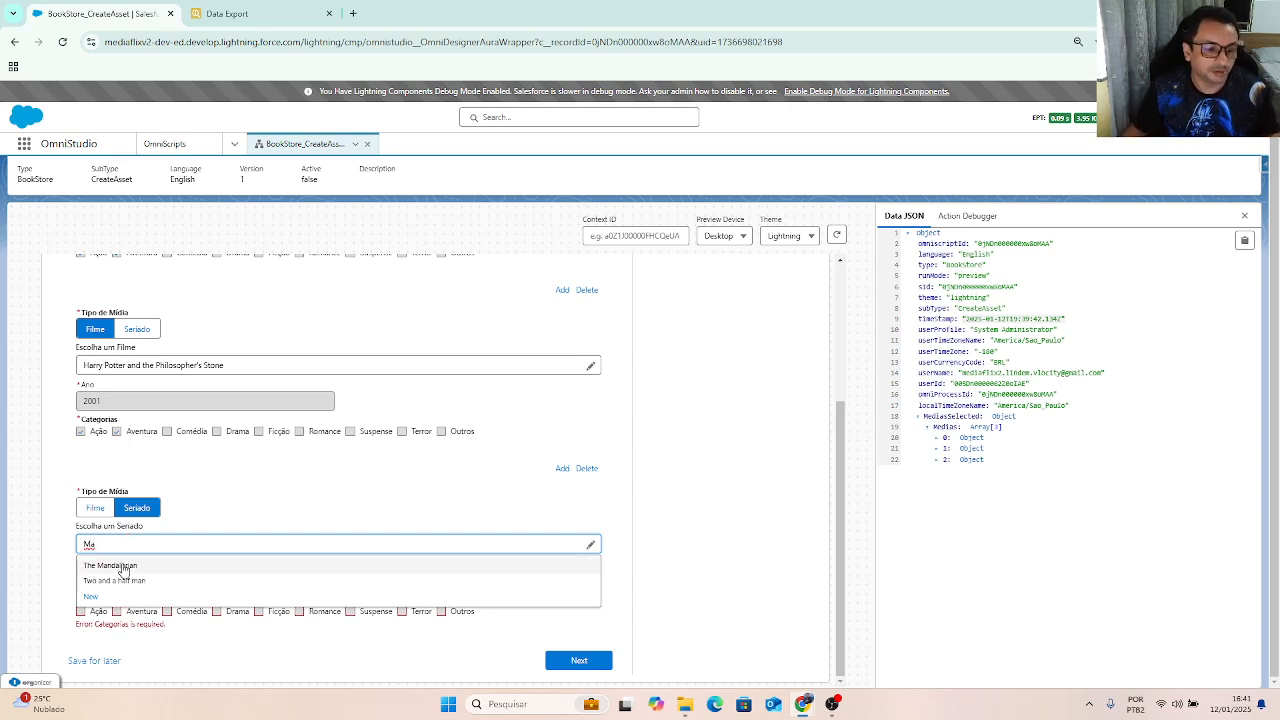
pyautogui.click(110, 564)
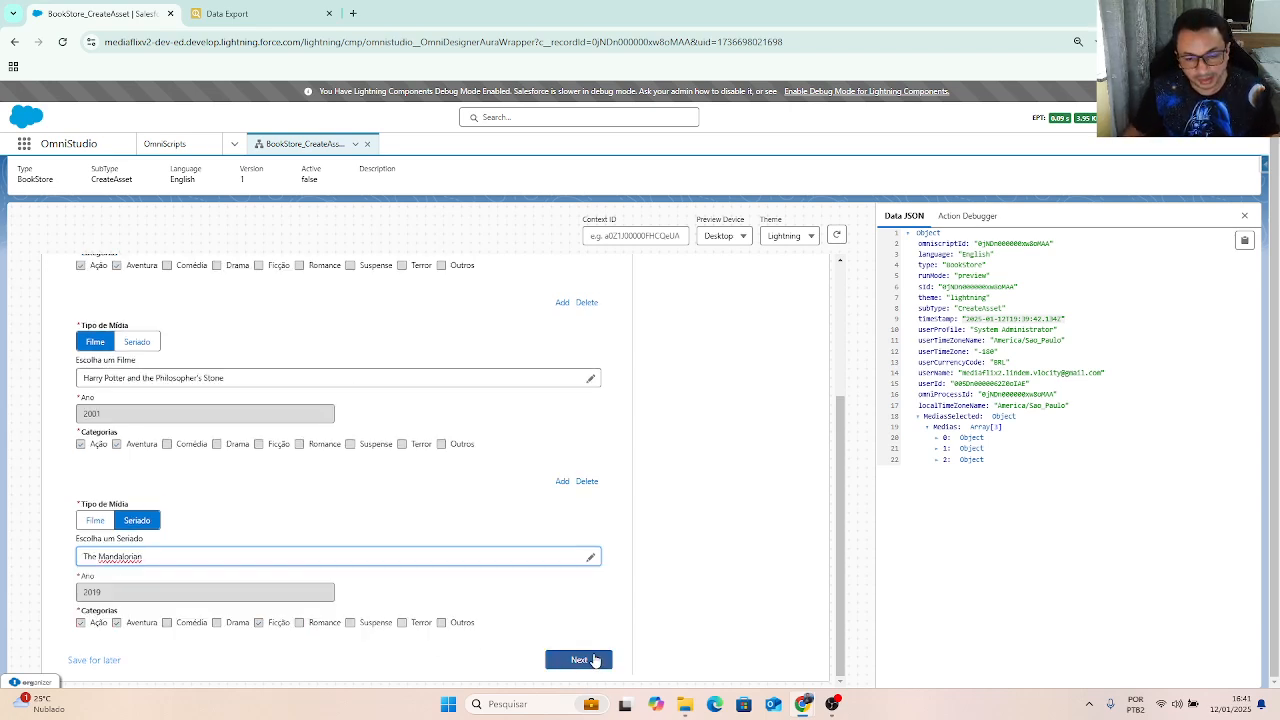
pyautogui.click(580, 660)
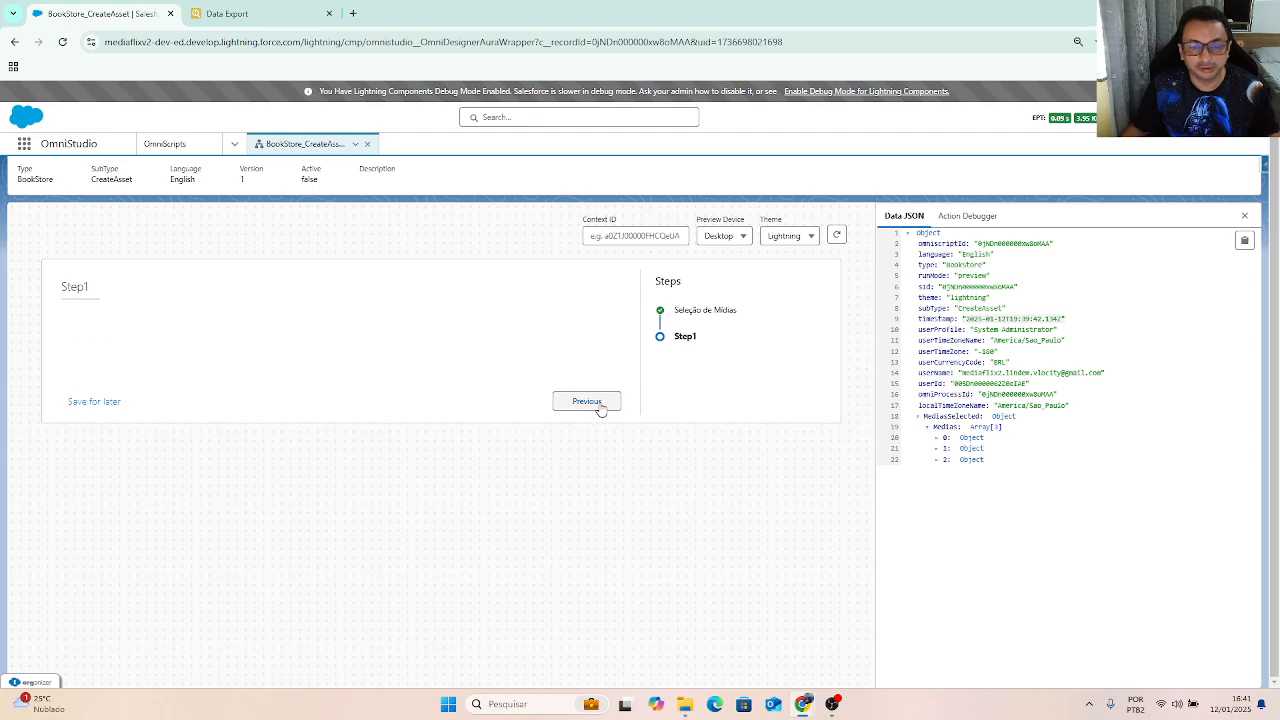